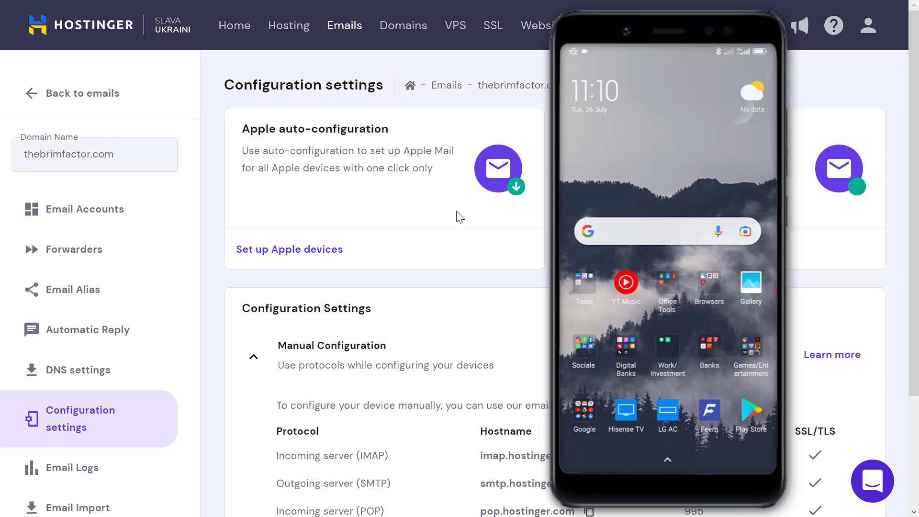
mouse_move(203, 156)
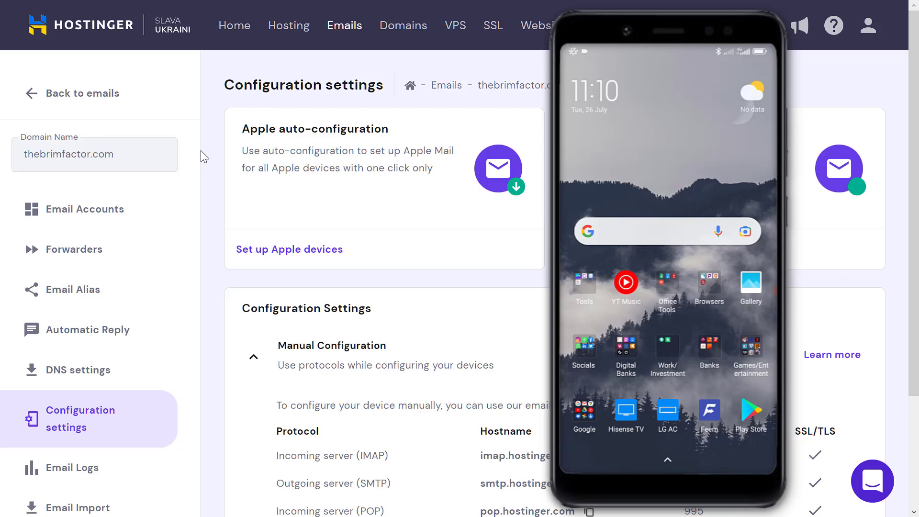
mouse_move(85, 35)
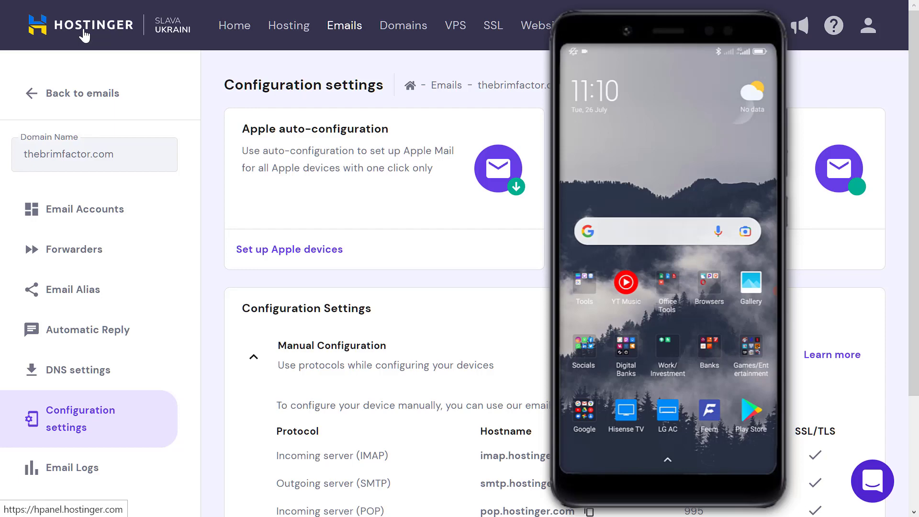
mouse_move(345, 26)
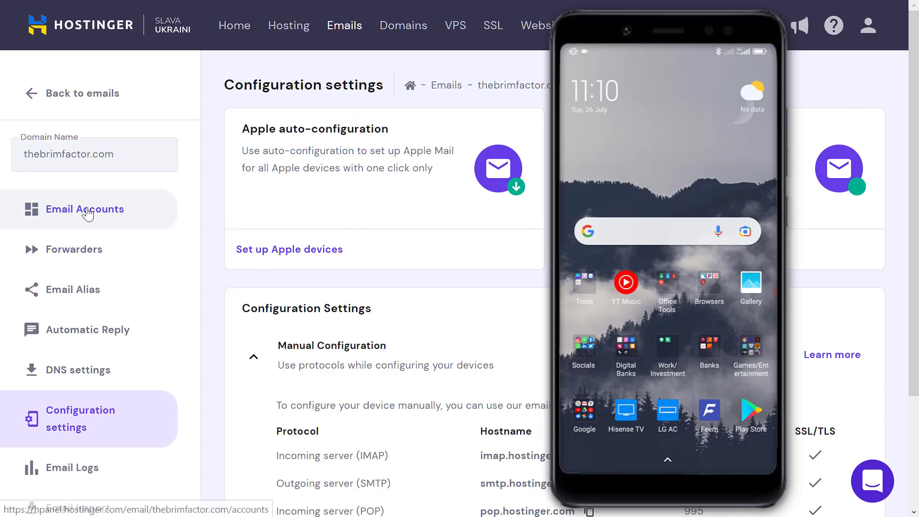
mouse_move(105, 243)
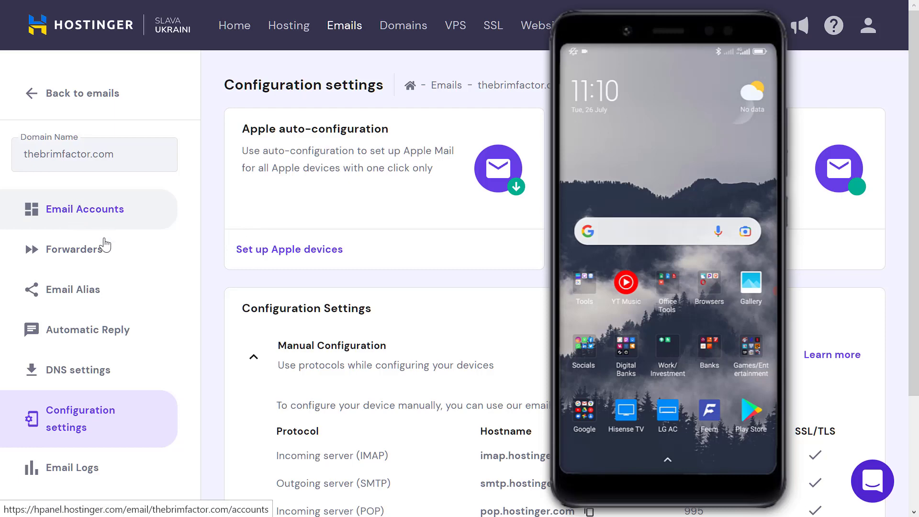
mouse_move(87, 329)
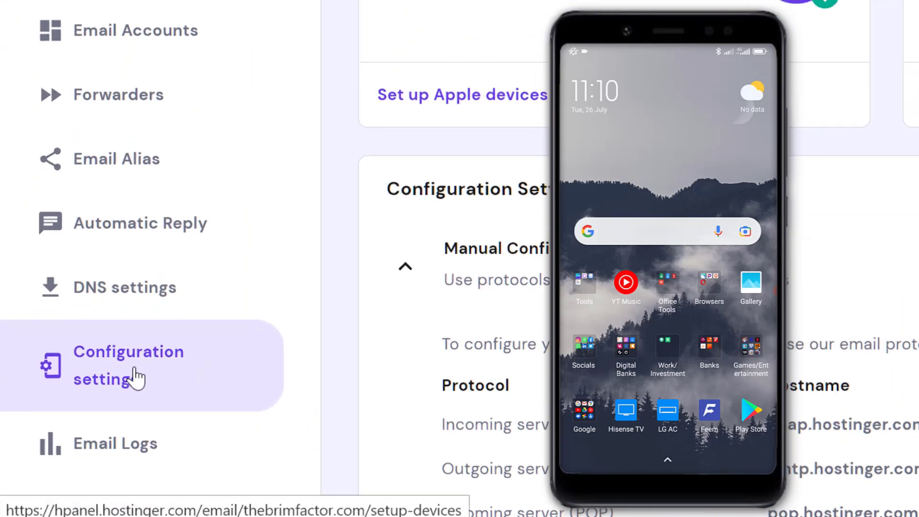
From the Gmail account list, add another account and choose the 'Other' provider.
scroll(down, 3)
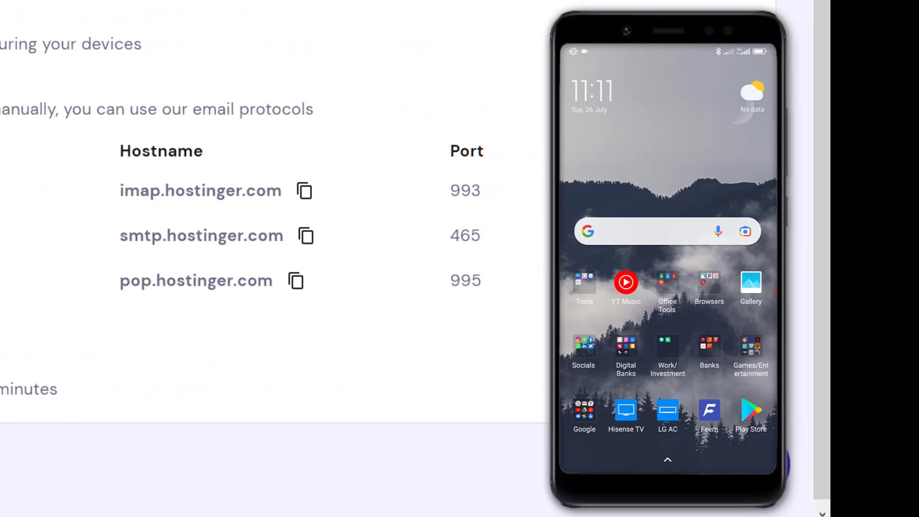
scroll(up, 3)
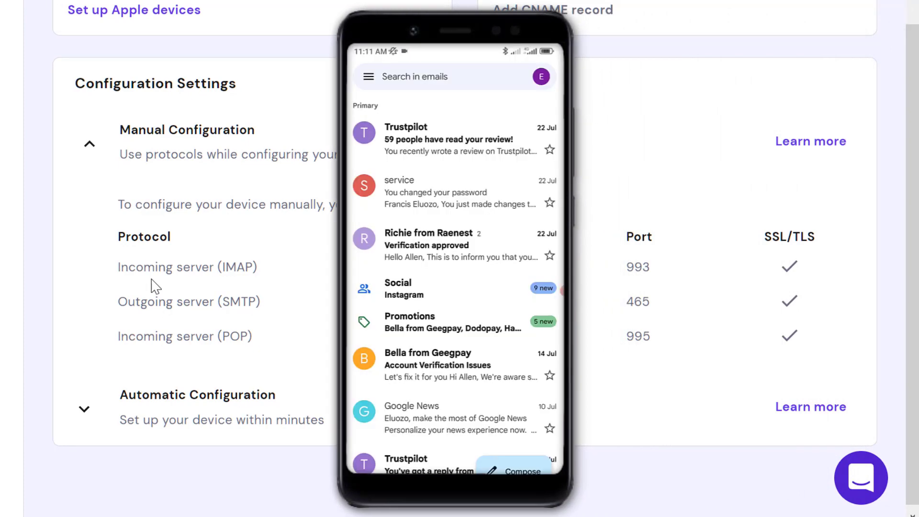
click(540, 76)
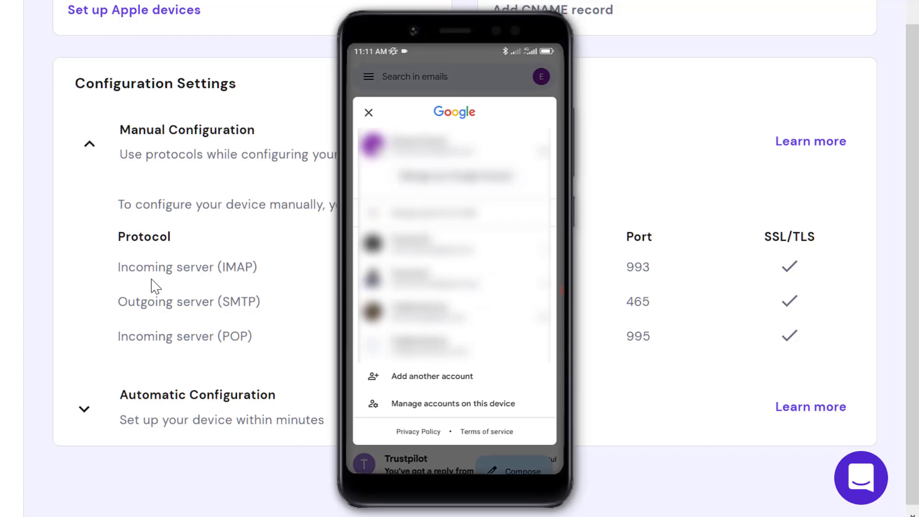
click(369, 112)
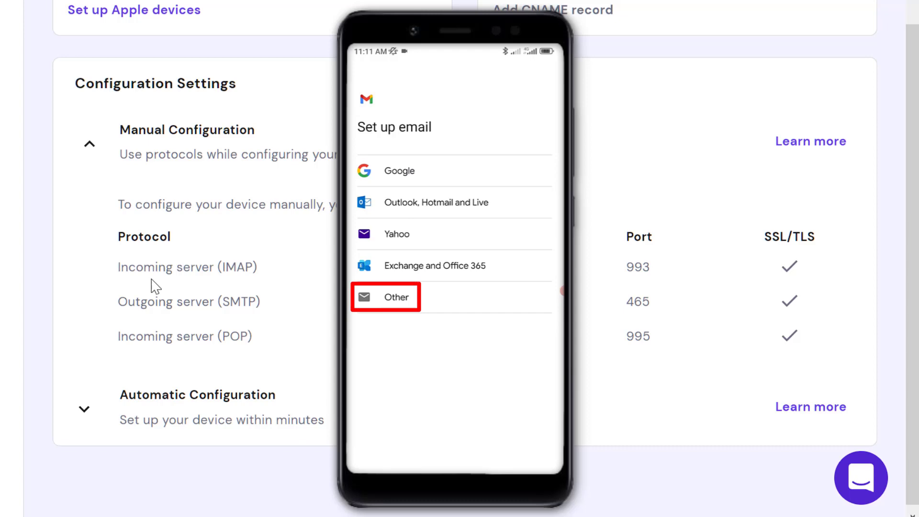
click(396, 297)
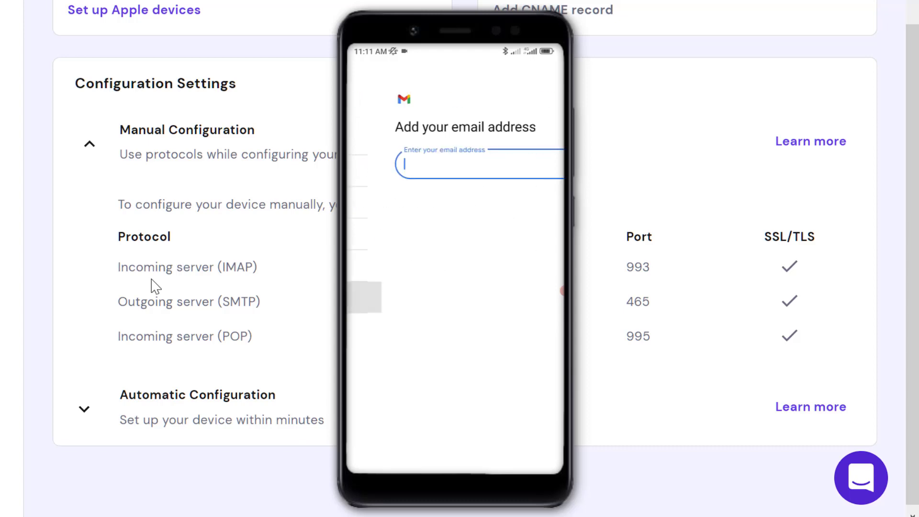
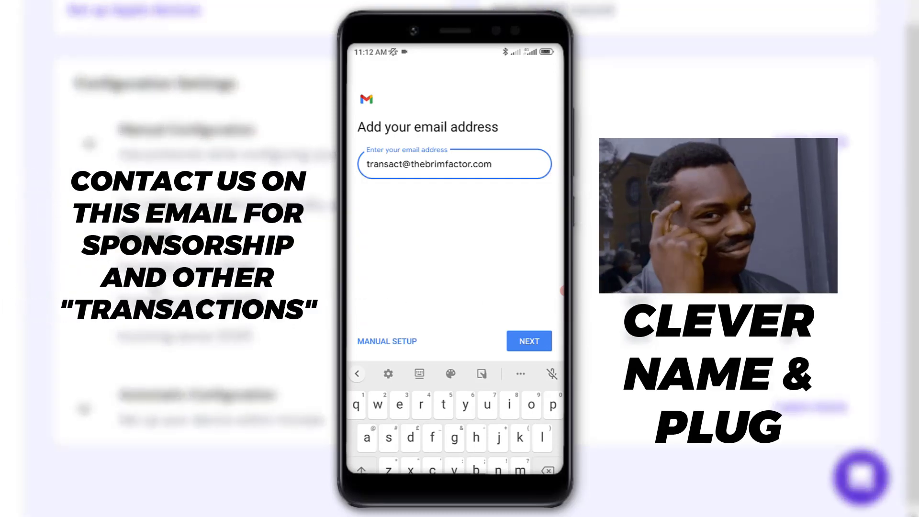
click(528, 341)
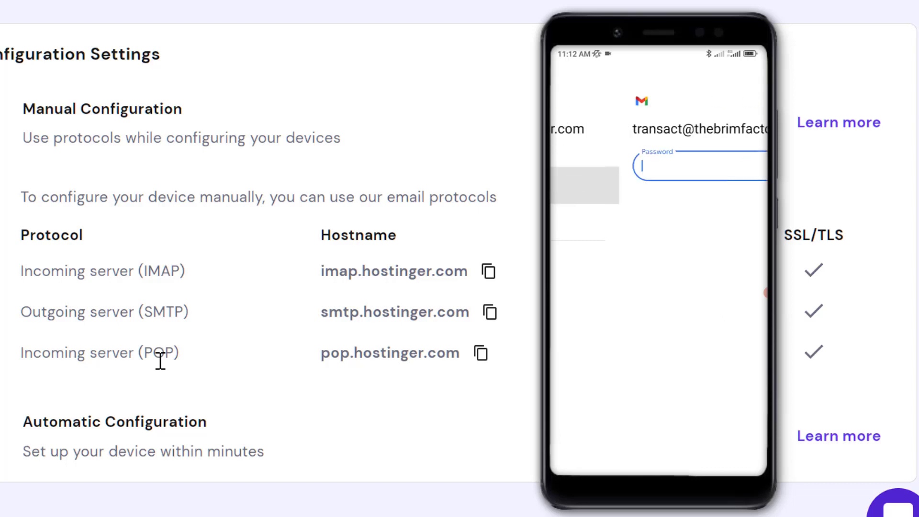
click(657, 165)
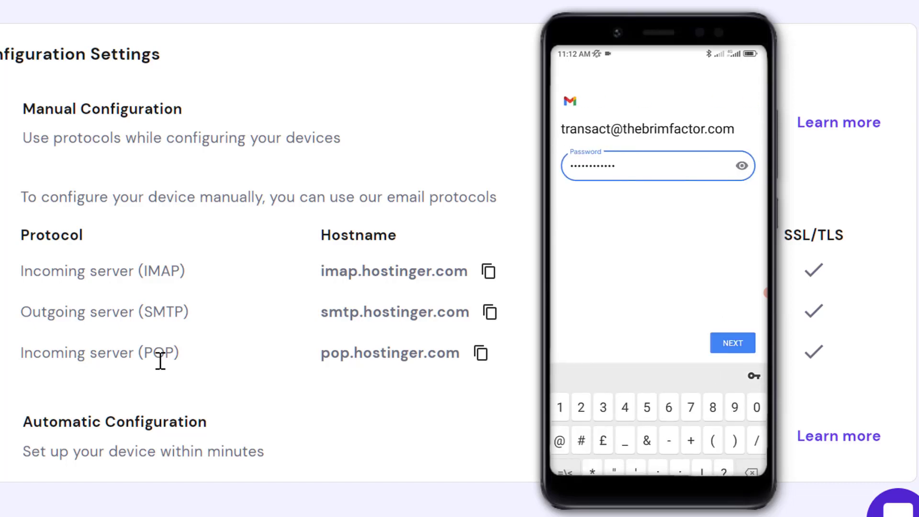
click(732, 343)
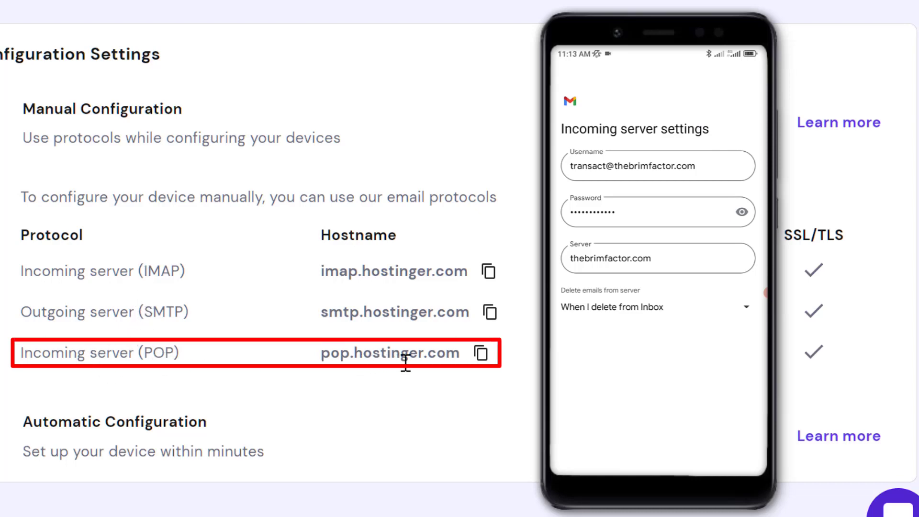
Replace the incoming server with pop.hostinger.com and continue to outgoing settings.
click(657, 259)
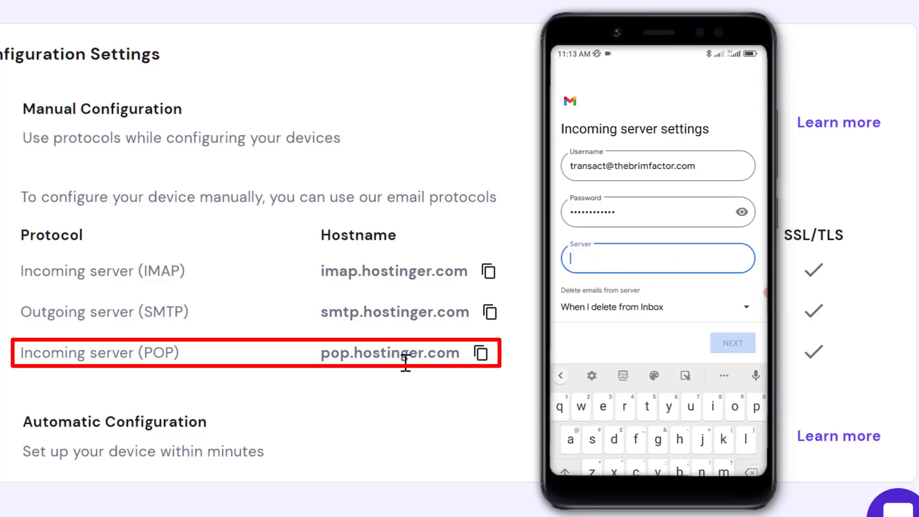
text(p)
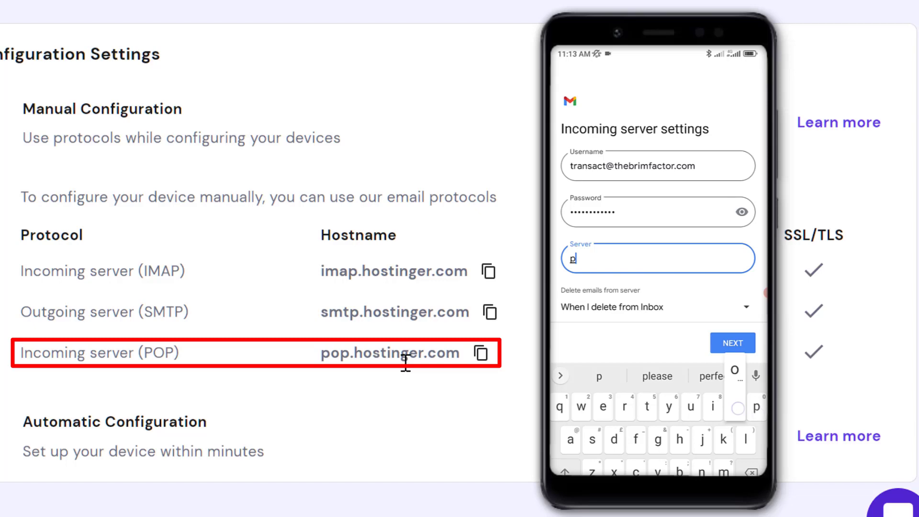
text(op.ho)
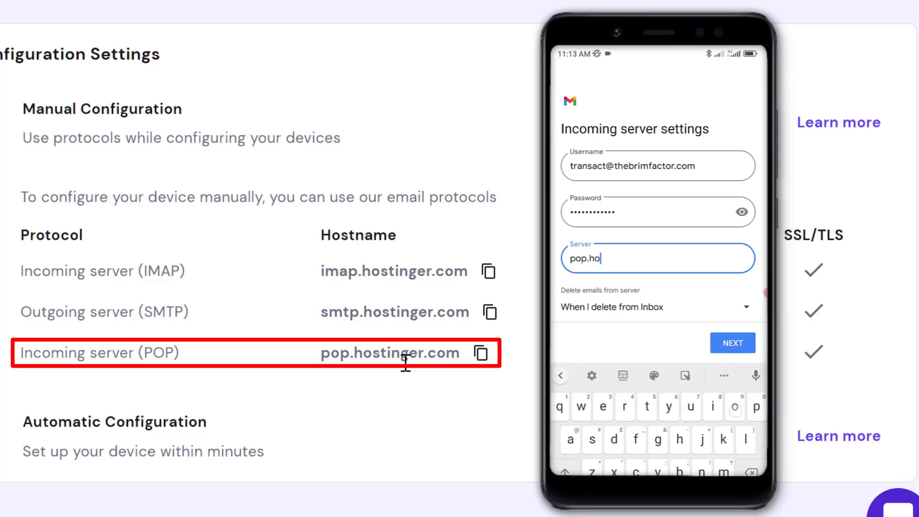
text(stinger.)
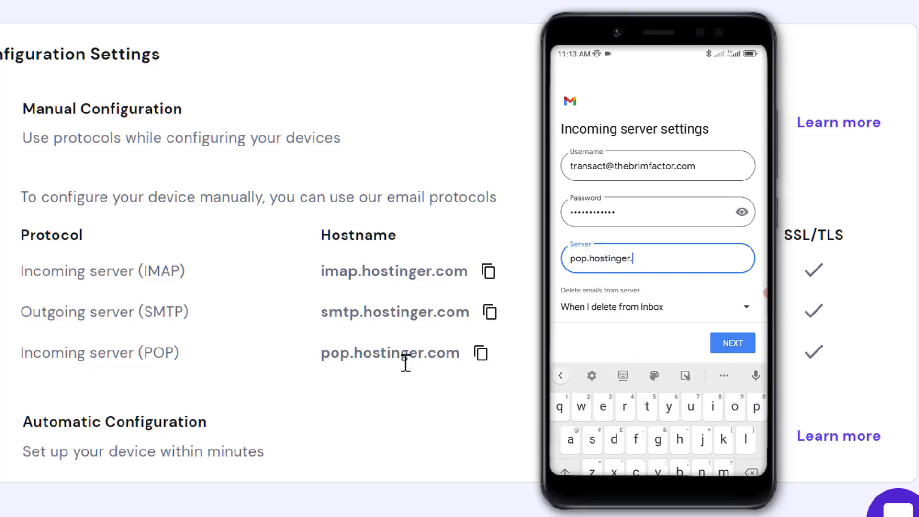
click(732, 343)
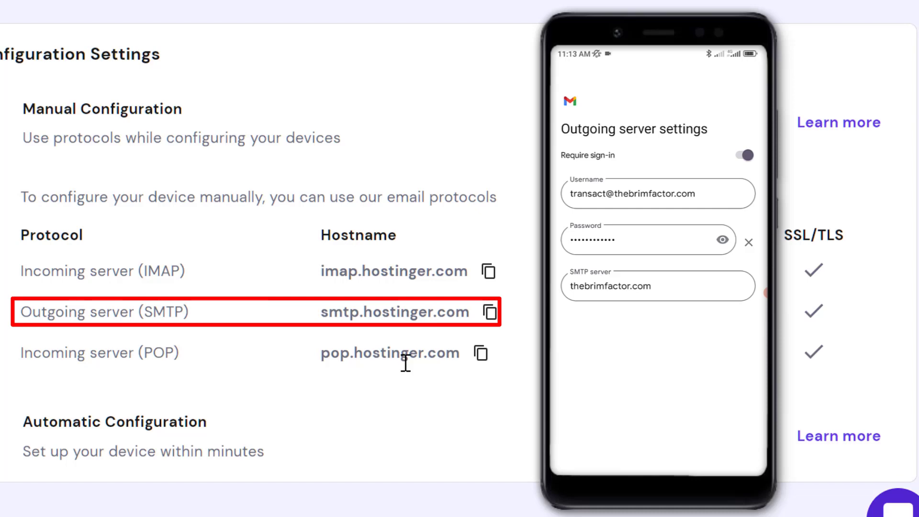
Set the outgoing SMTP server to smtp.hostinger.com and submit it for validation.
click(657, 286)
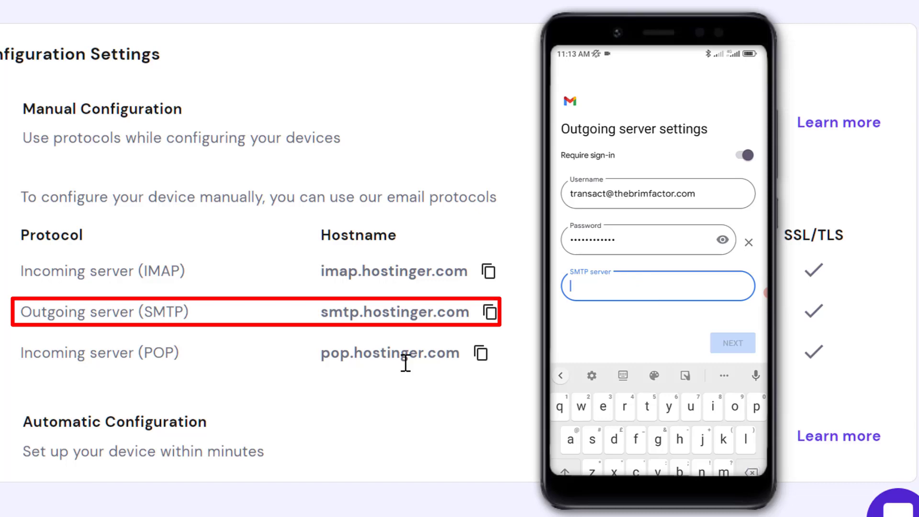
text(smt)
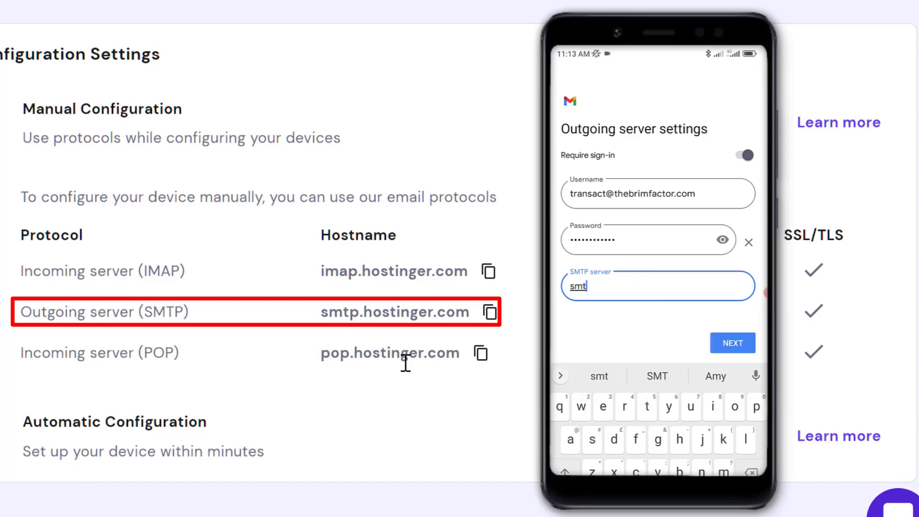
text(p.hostinger)
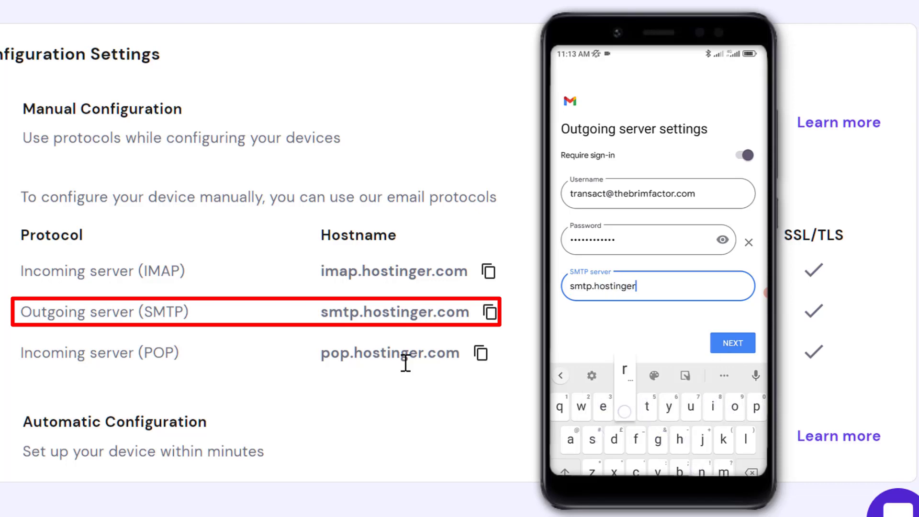
text(.)
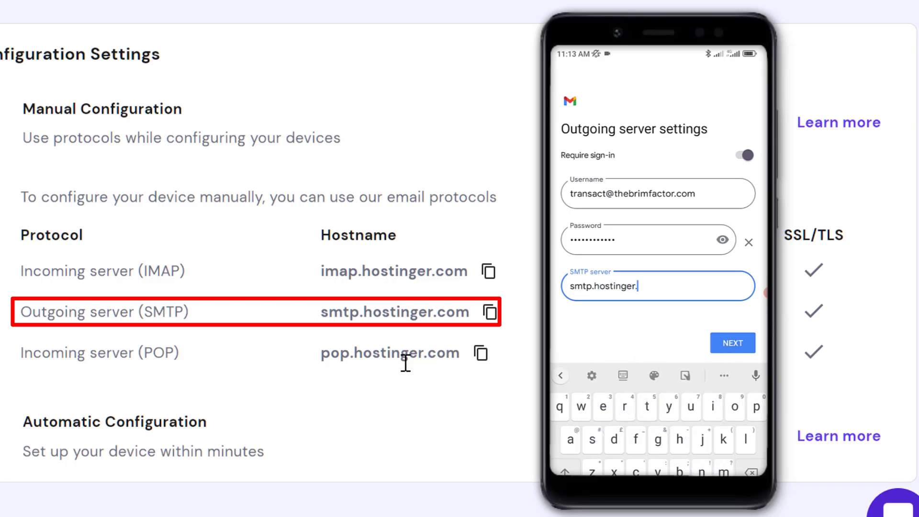
text(com)
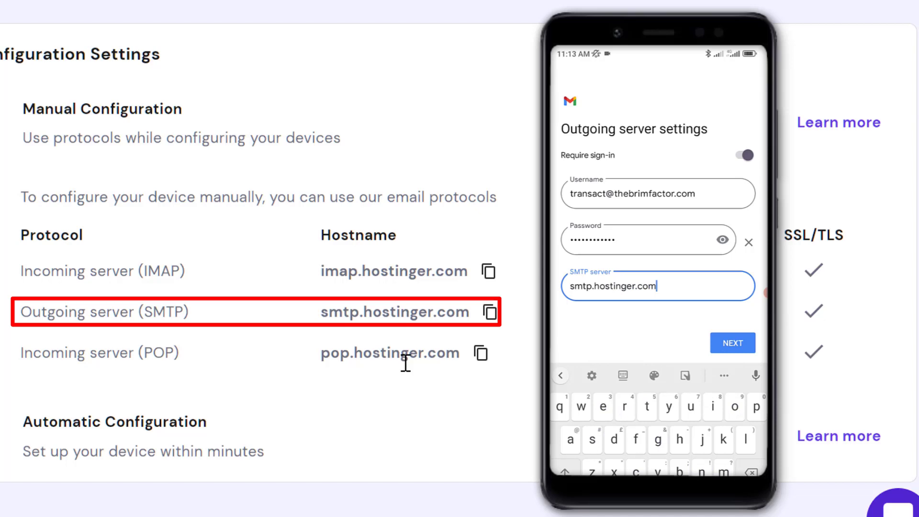
click(732, 343)
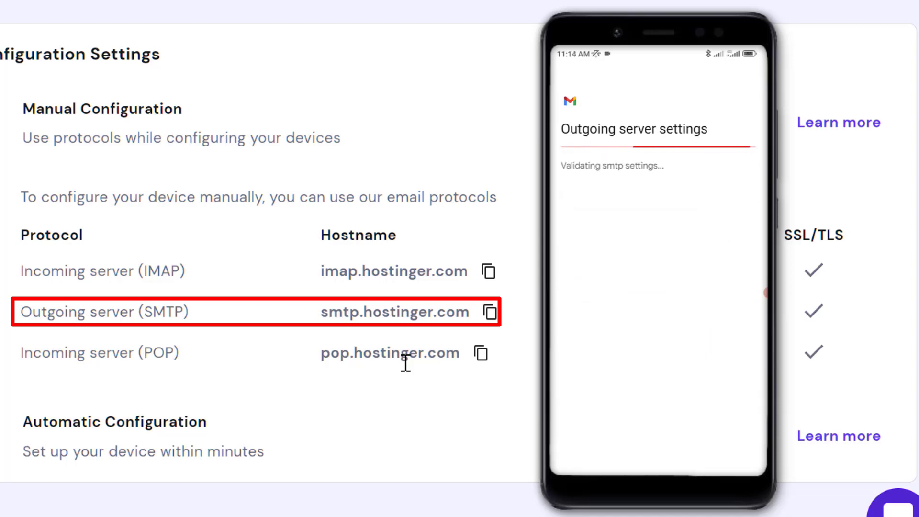